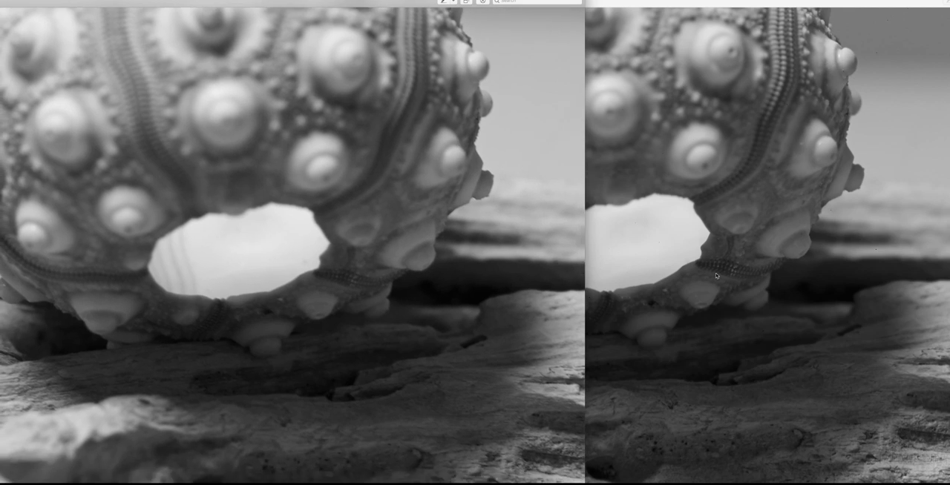
{"action": "mouse_move", "coordinate": [787, 269]}
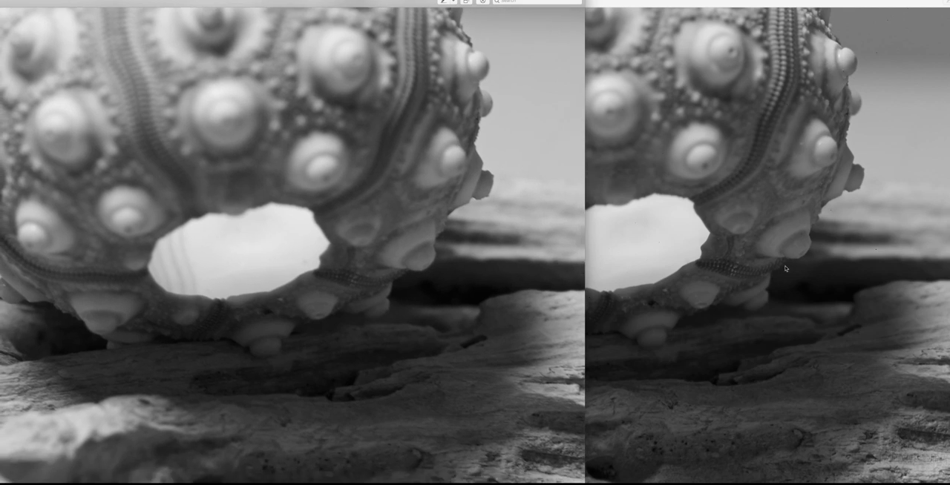